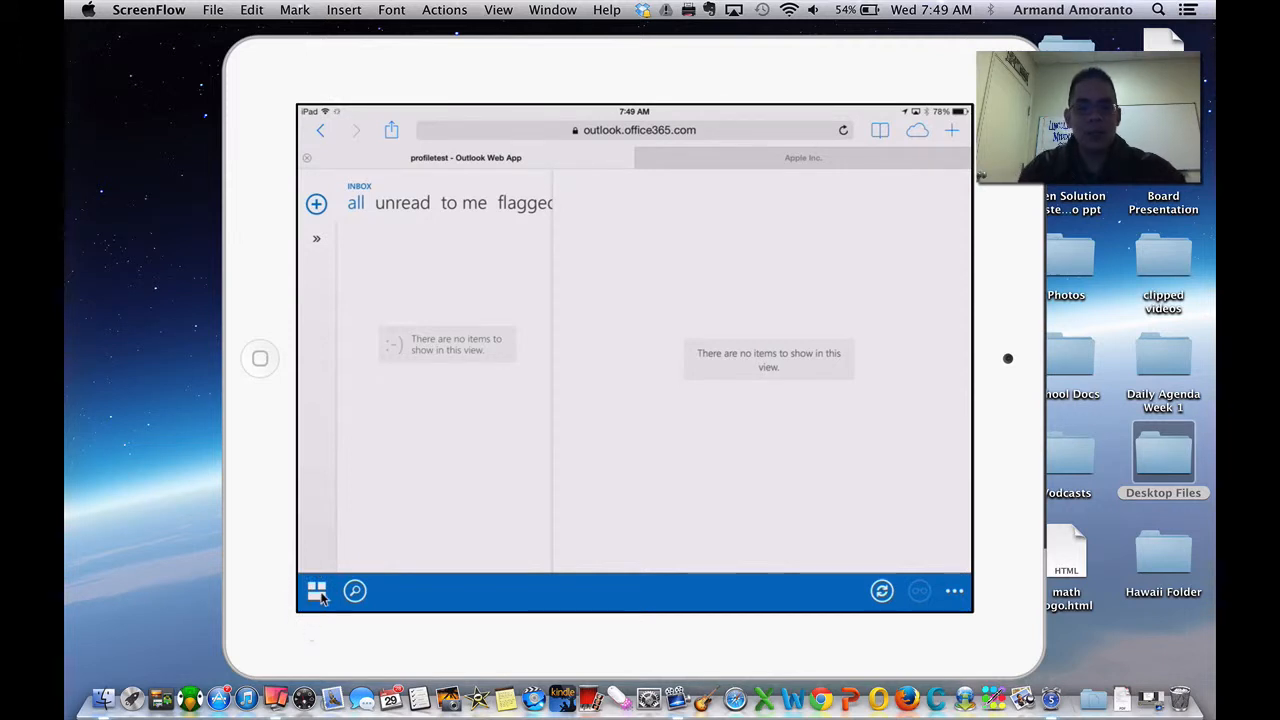
Bring up the Office 365 app launcher with Mail, Calendar and People tiles
left_click(316, 592)
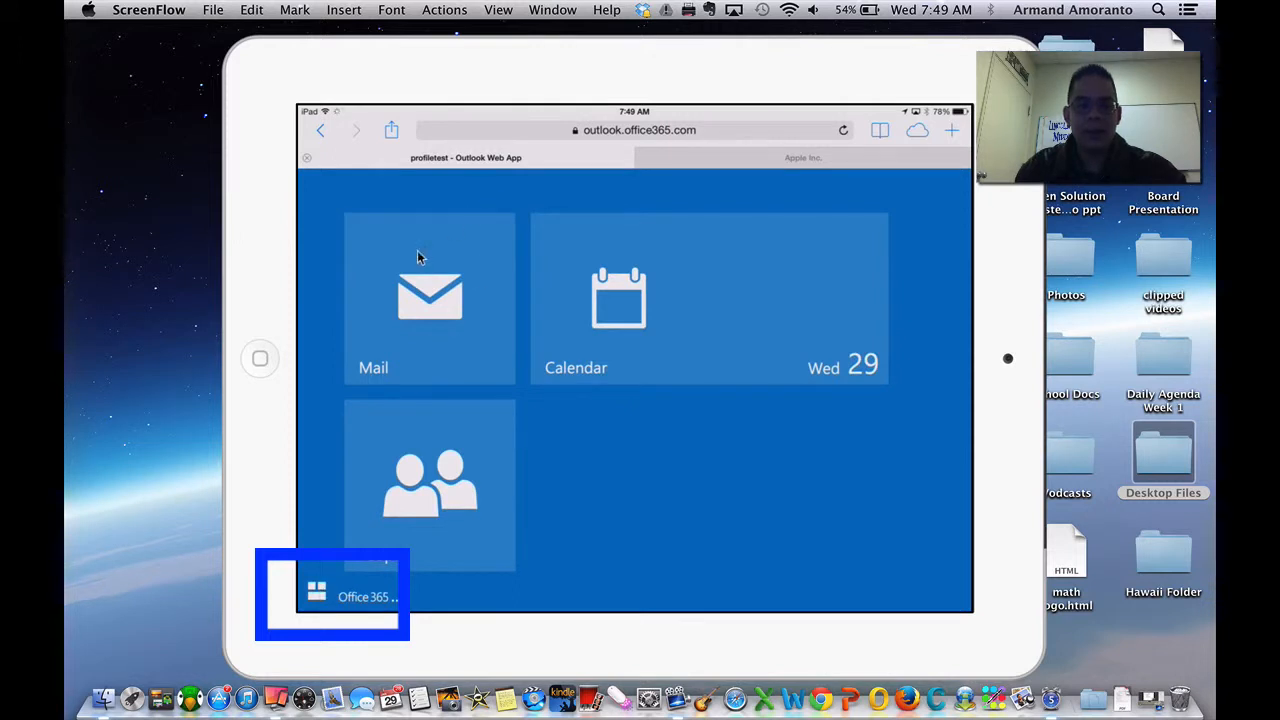
mouse_move(630, 316)
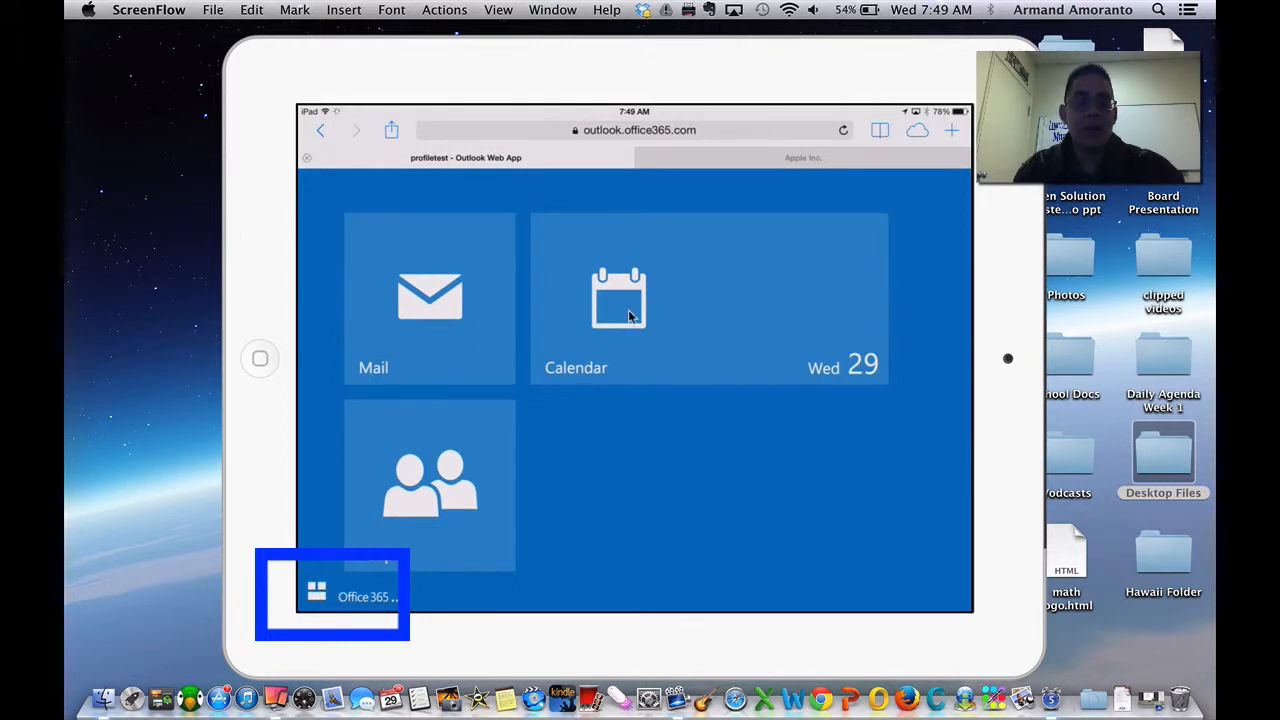
mouse_move(416, 516)
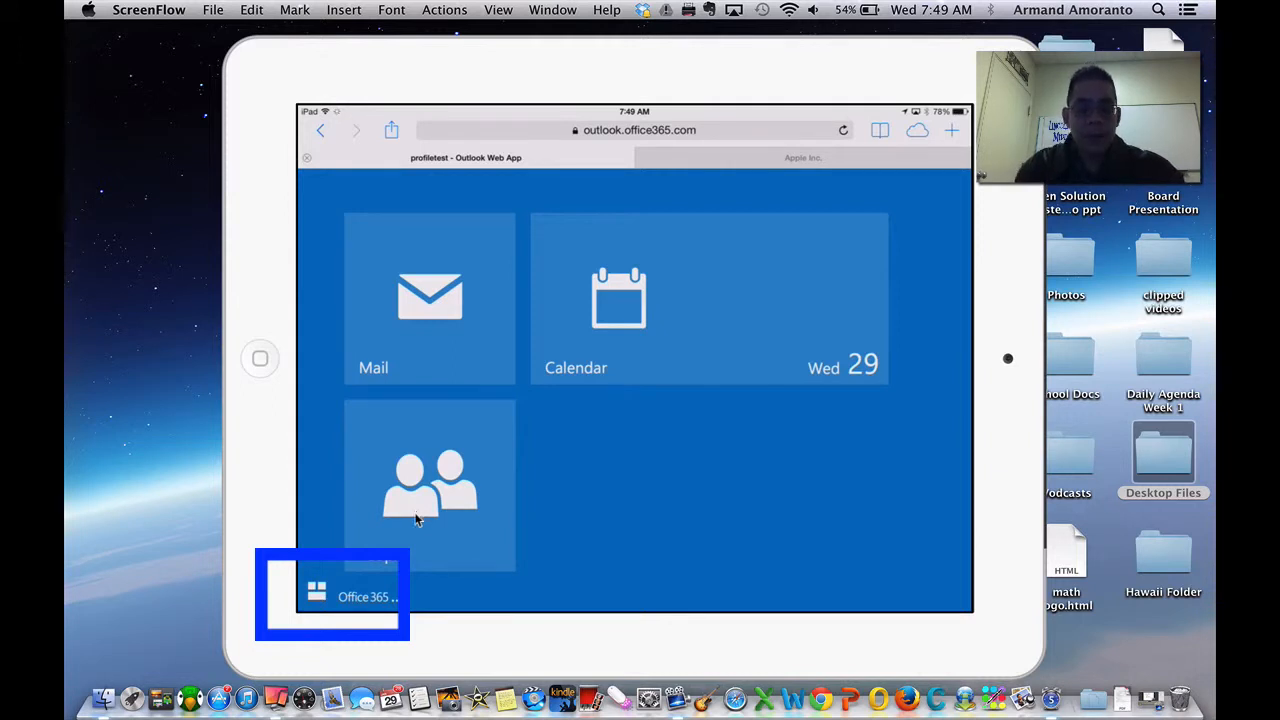
mouse_move(364, 604)
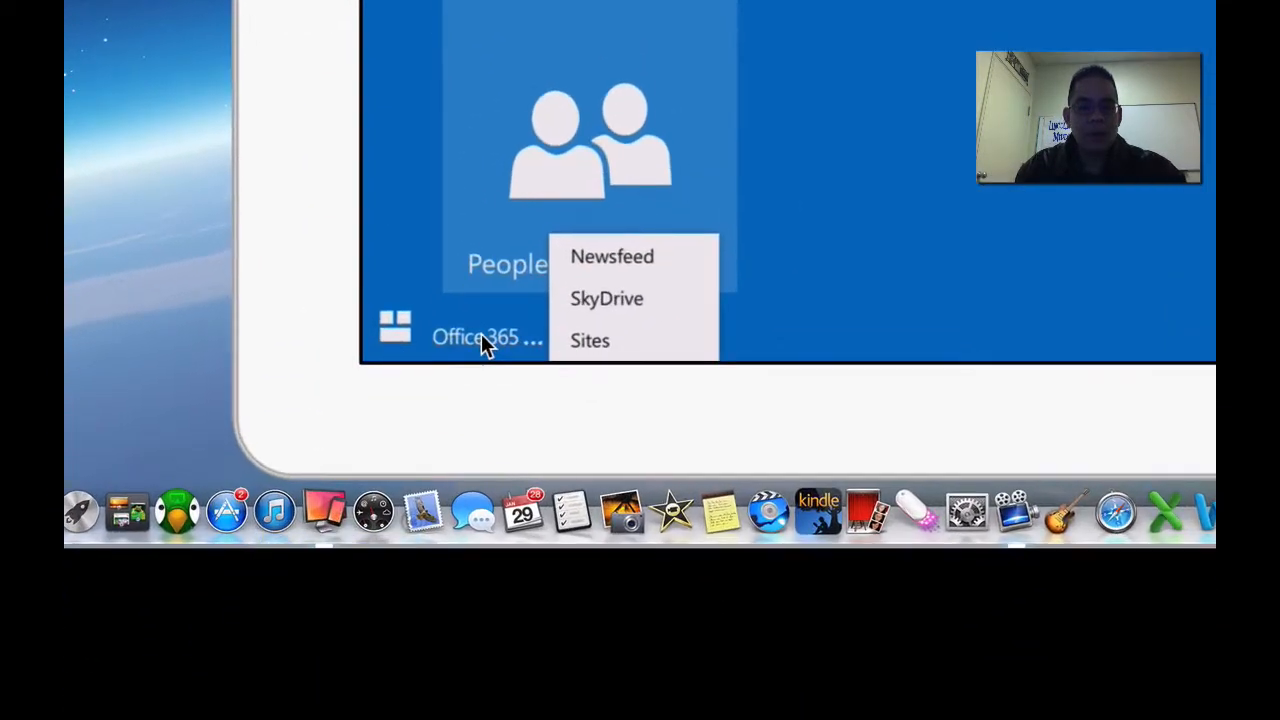
mouse_move(590, 276)
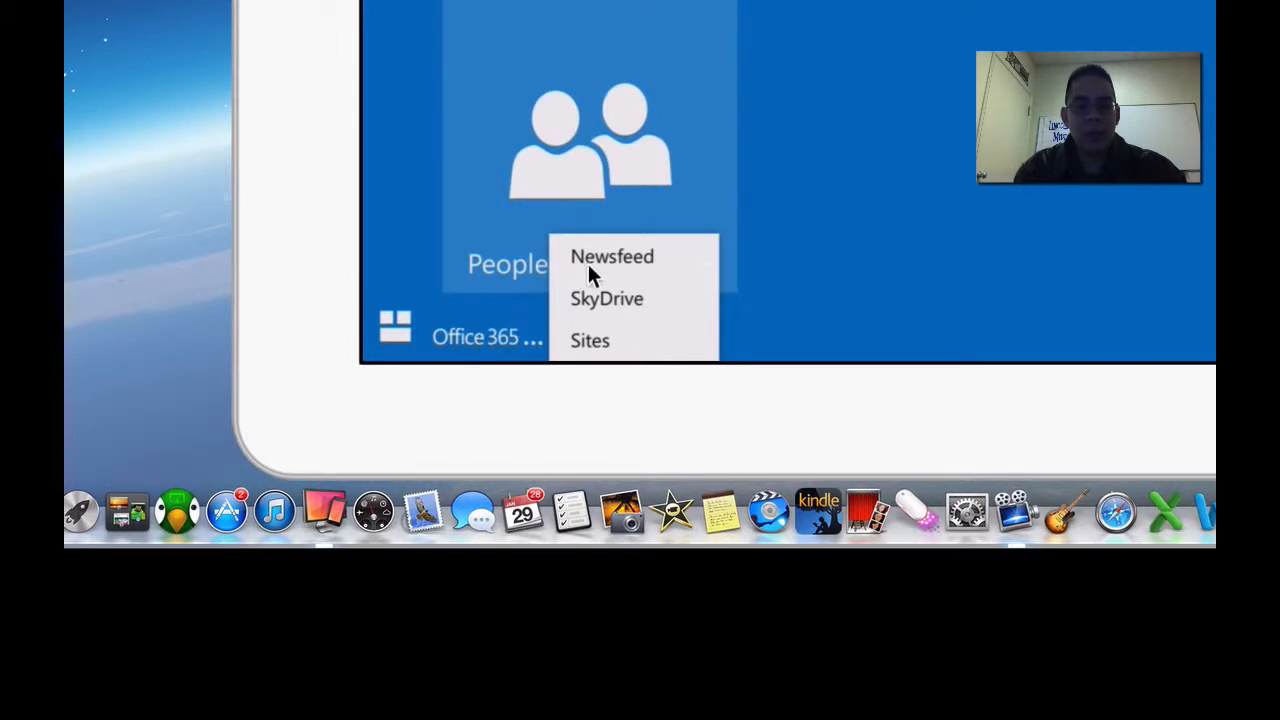
mouse_move(512, 358)
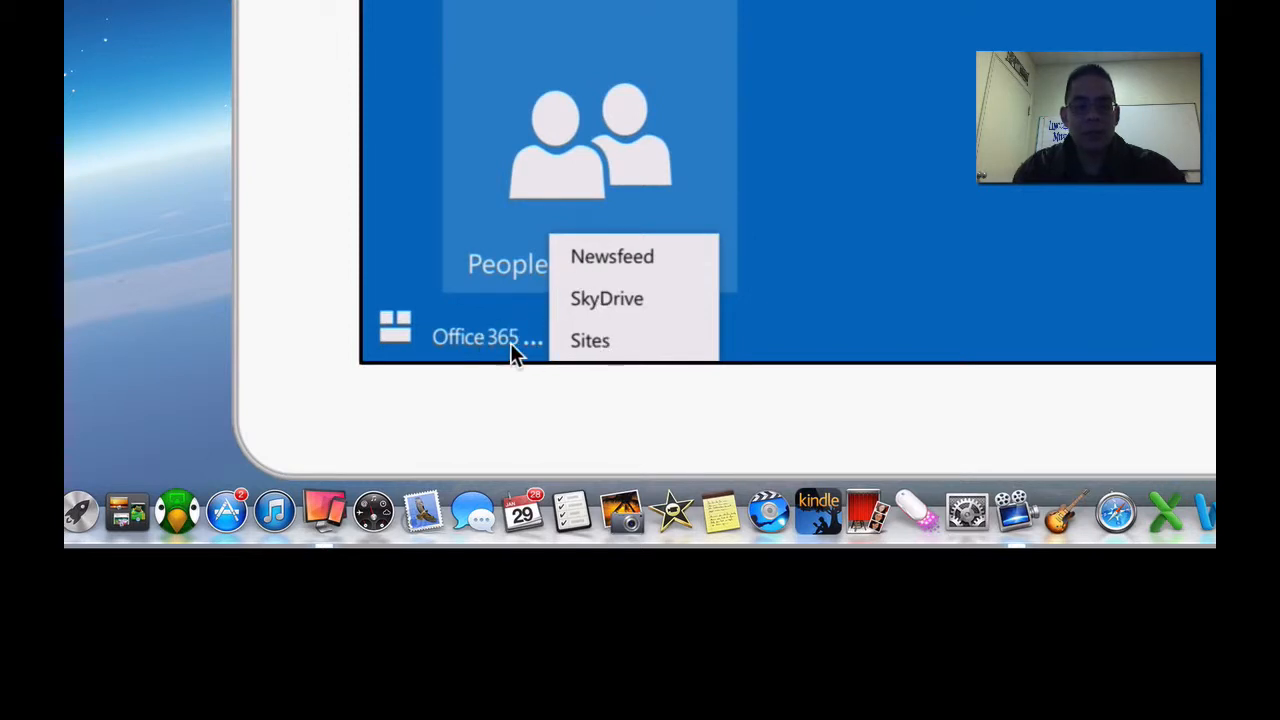
mouse_move(576, 262)
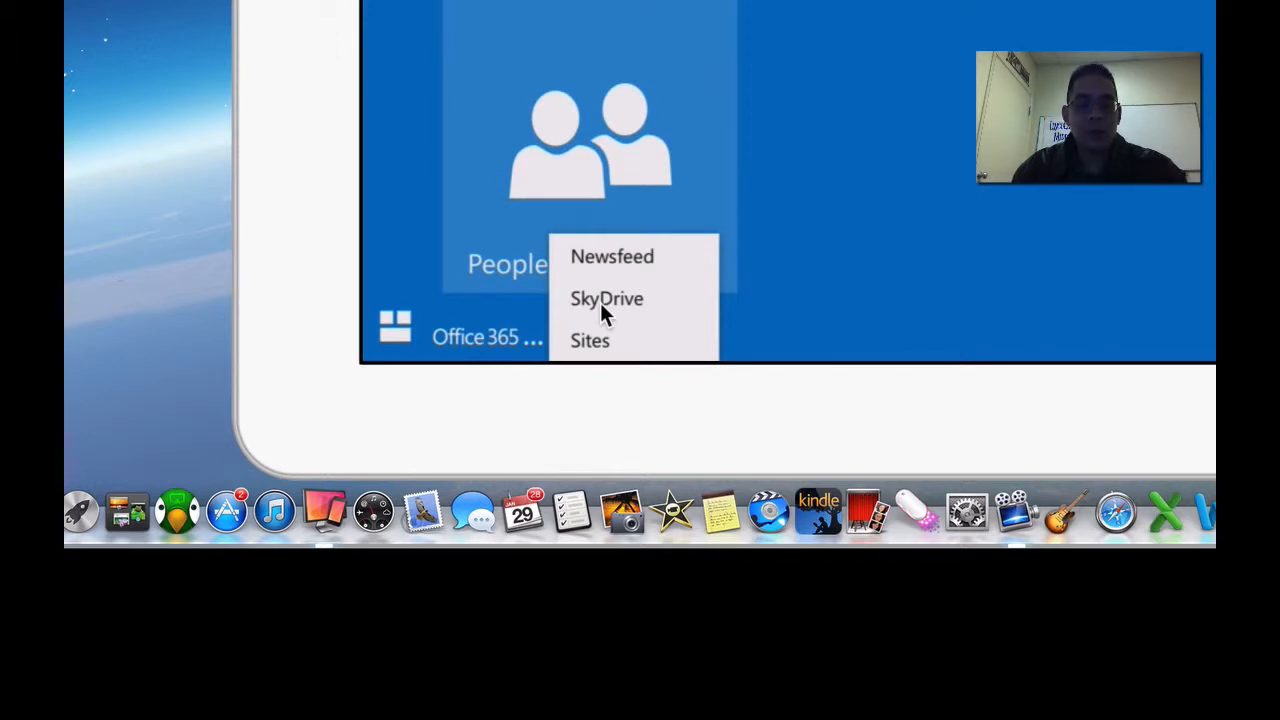
mouse_move(604, 356)
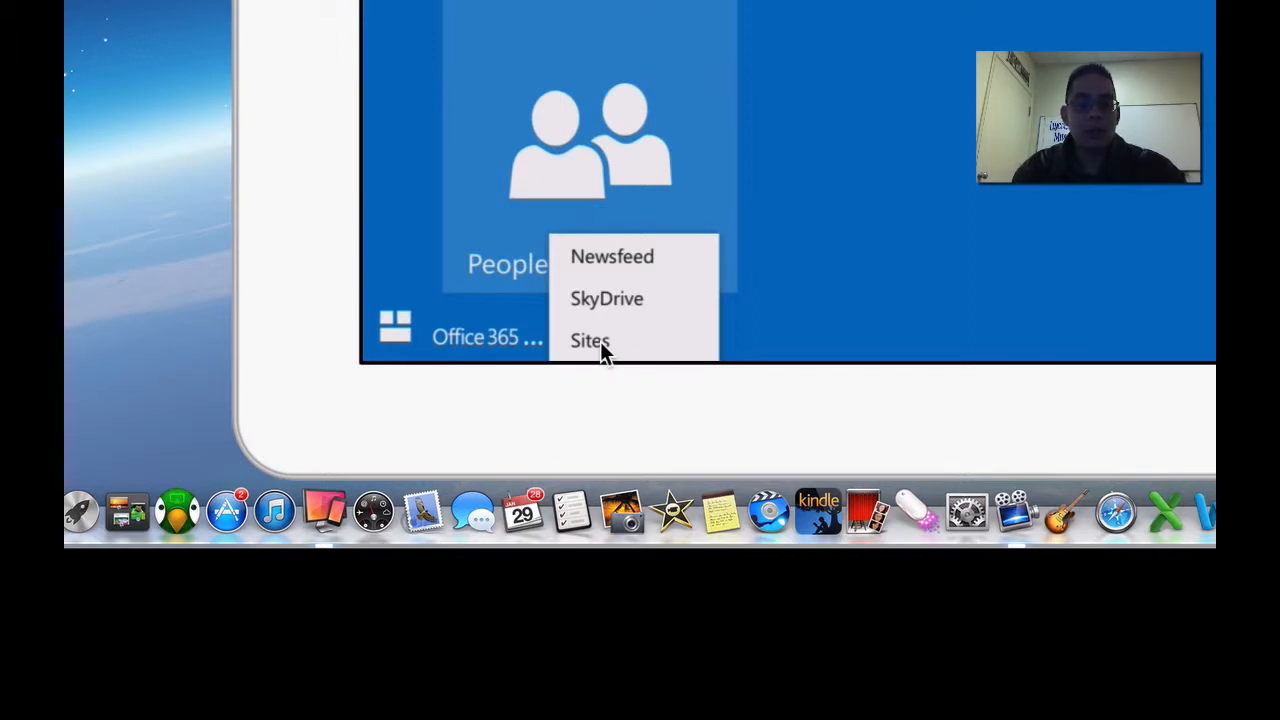
mouse_move(608, 312)
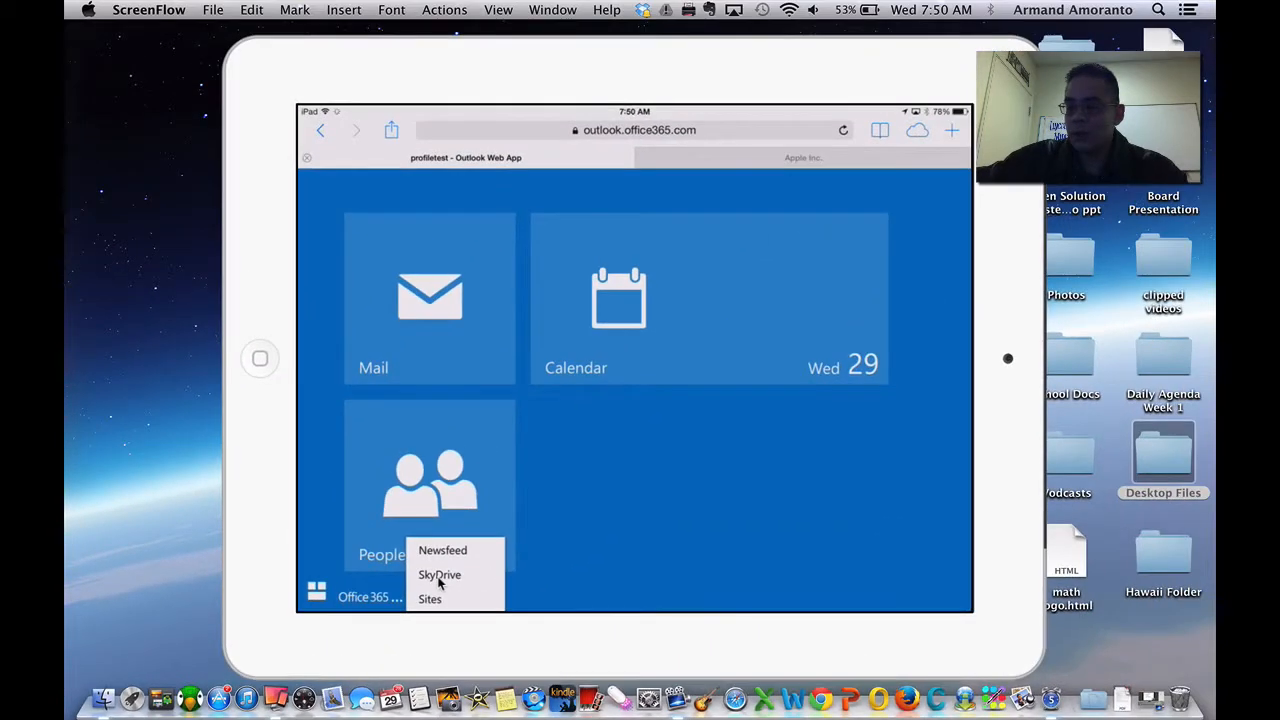
Launch SkyDrive Pro from the Office 365 menu to show my documents in mobile view
left_click(438, 574)
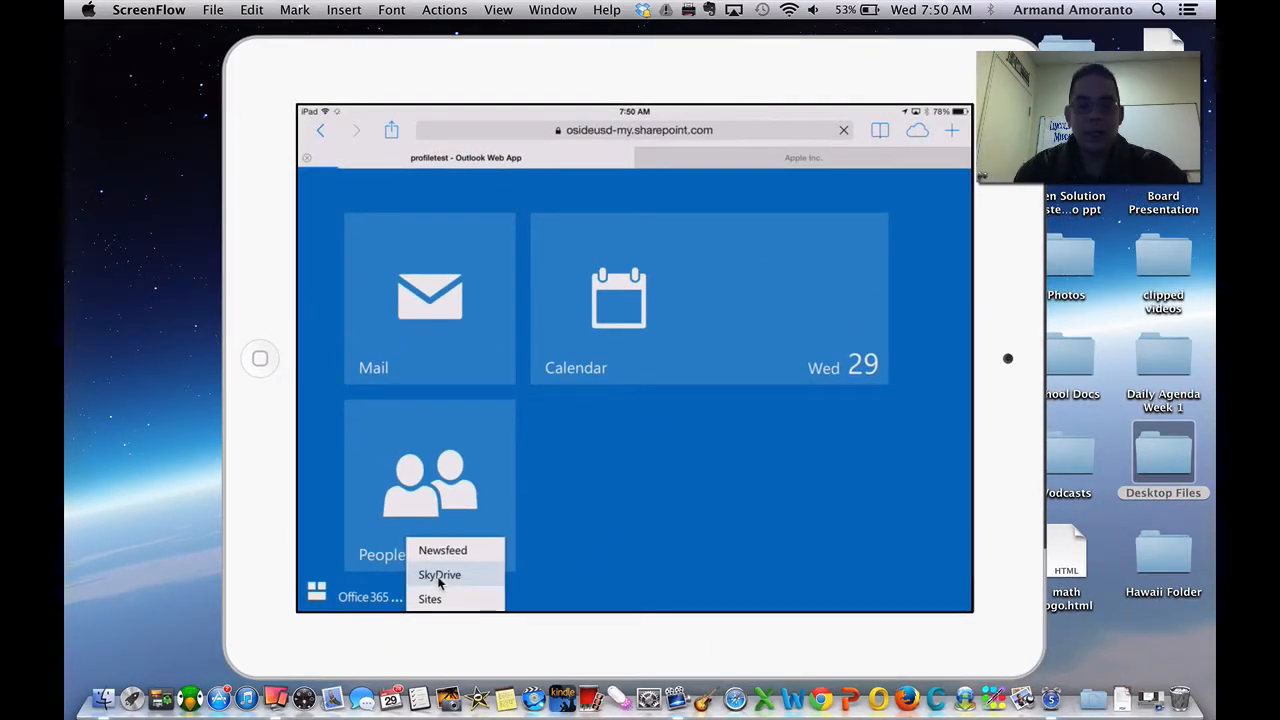
left_click(440, 574)
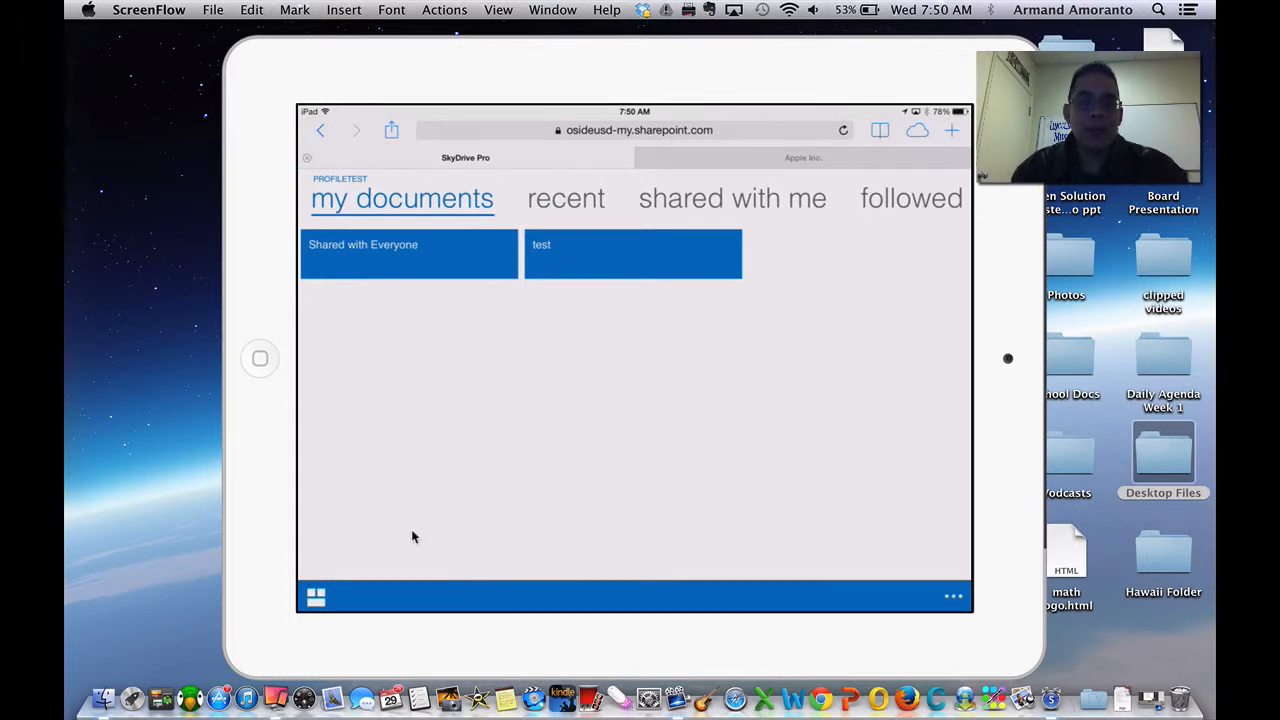
mouse_move(438, 584)
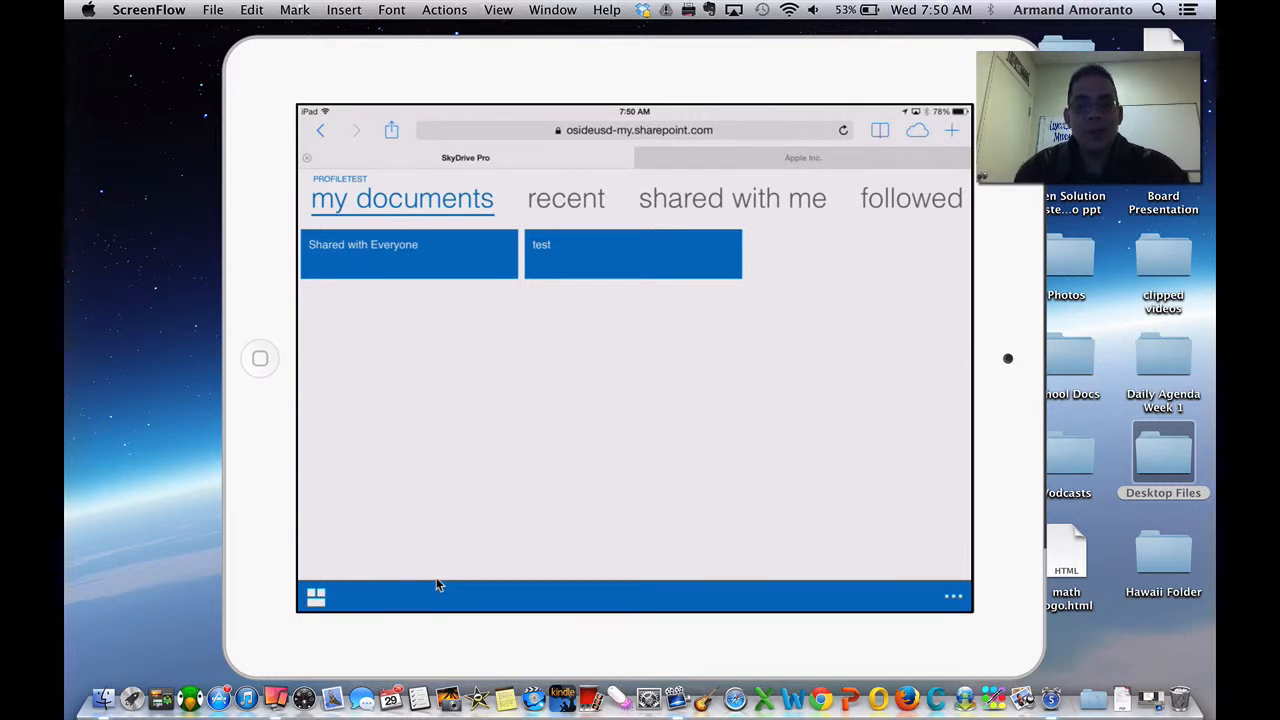
mouse_move(1004, 596)
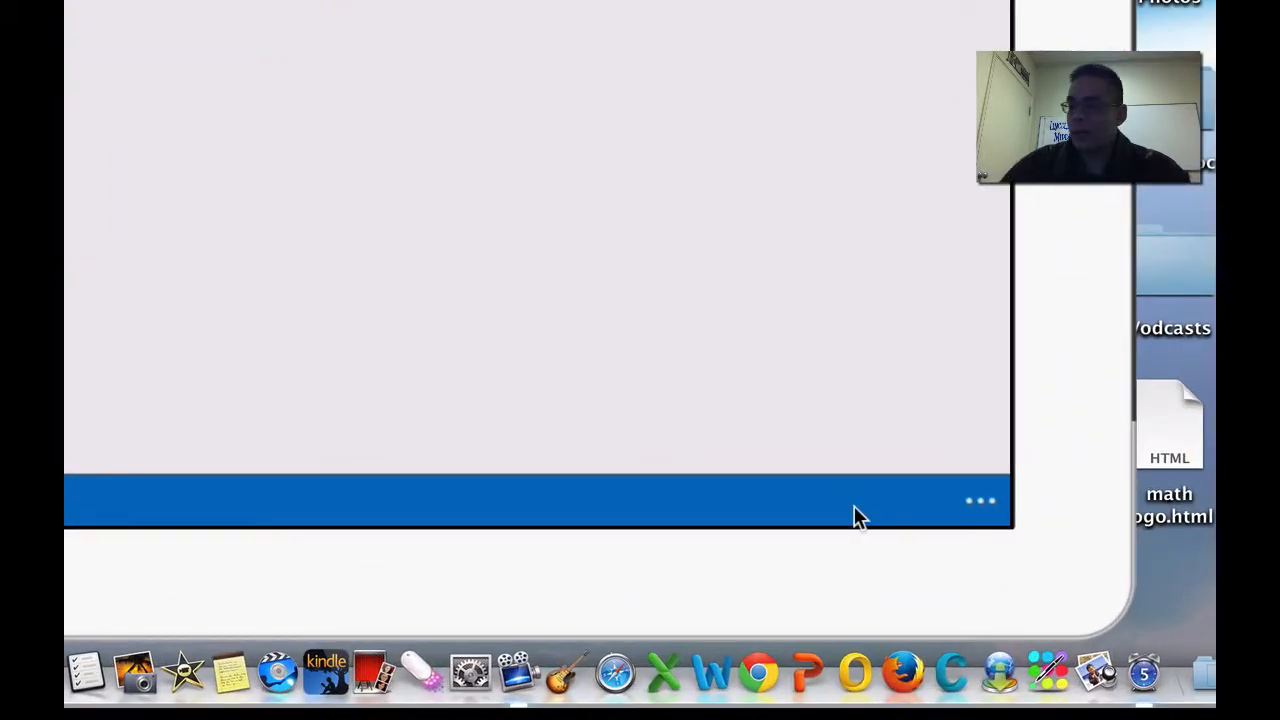
Reveal the extra options with switch to pc view and sign out
left_click(980, 500)
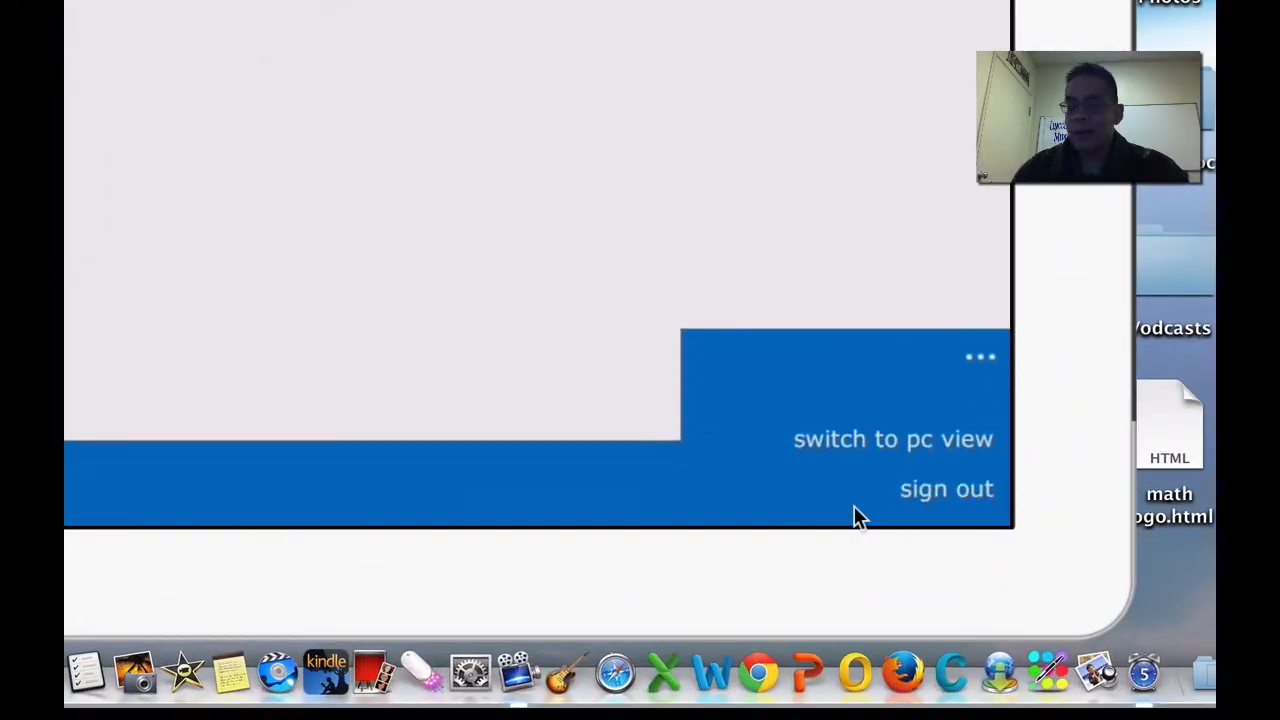
mouse_move(878, 448)
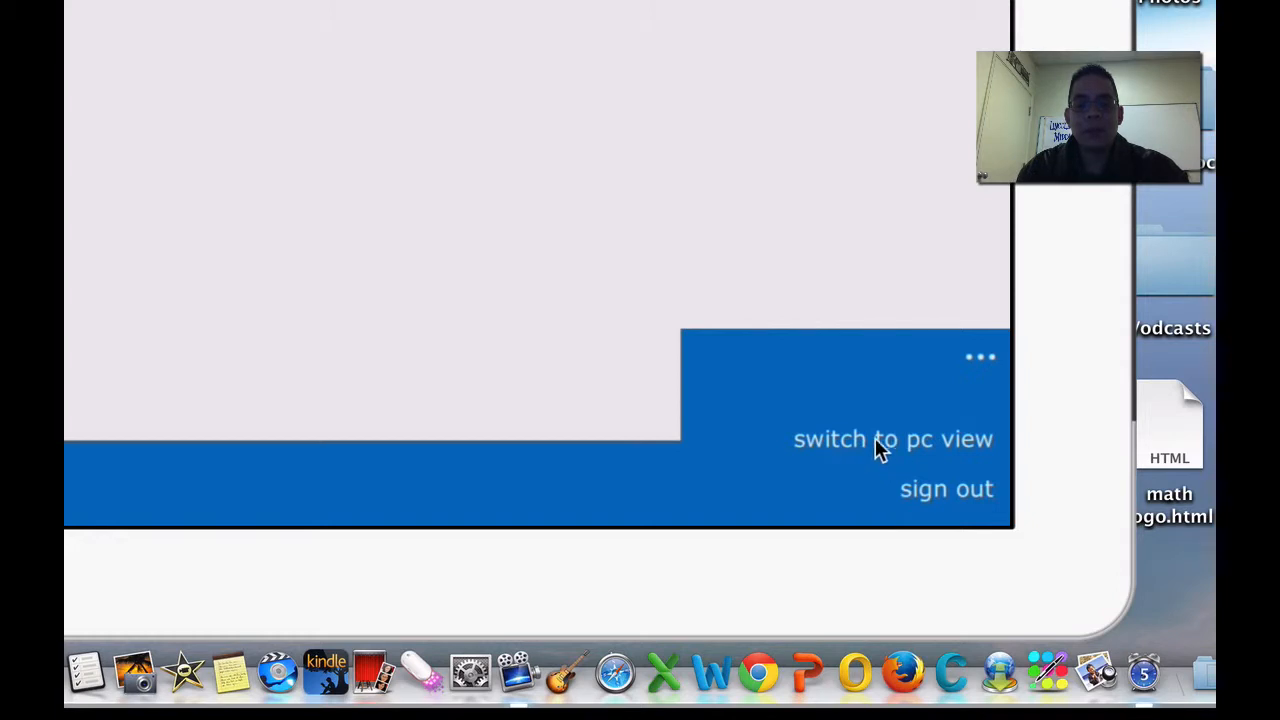
mouse_move(836, 458)
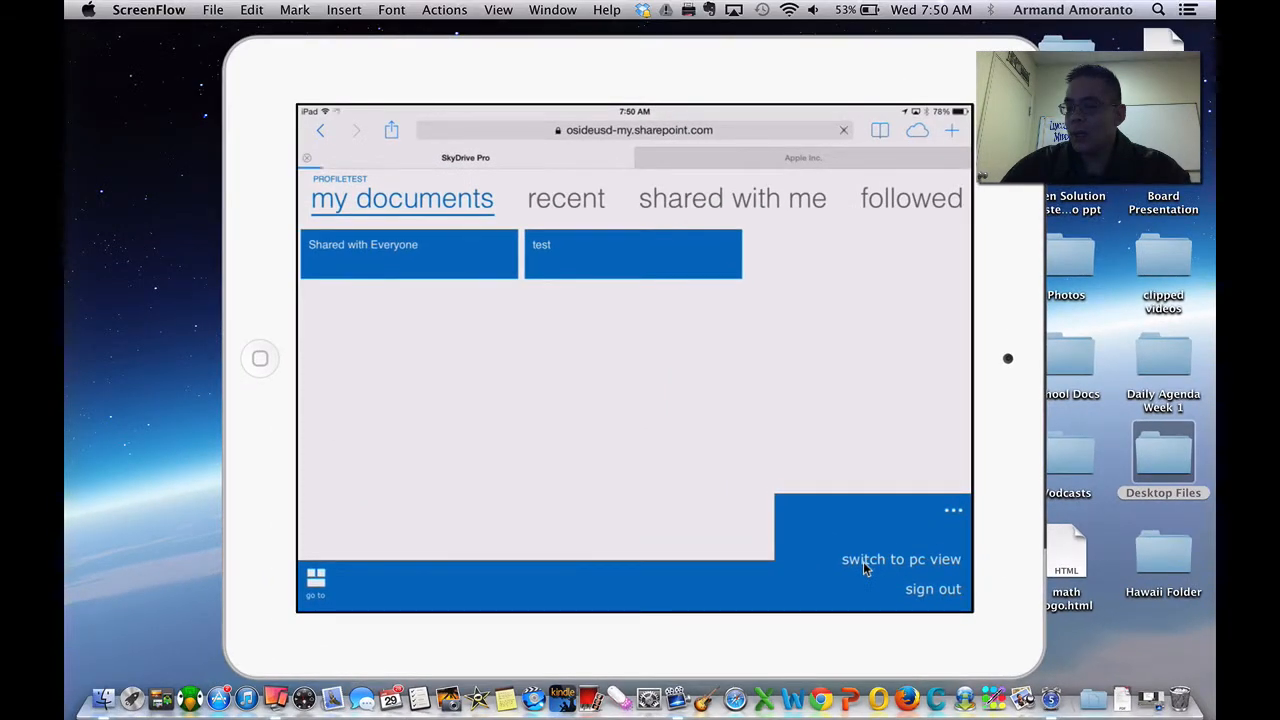
Switch the Documents library to the full PC view with desktop navigation bar
left_click(900, 560)
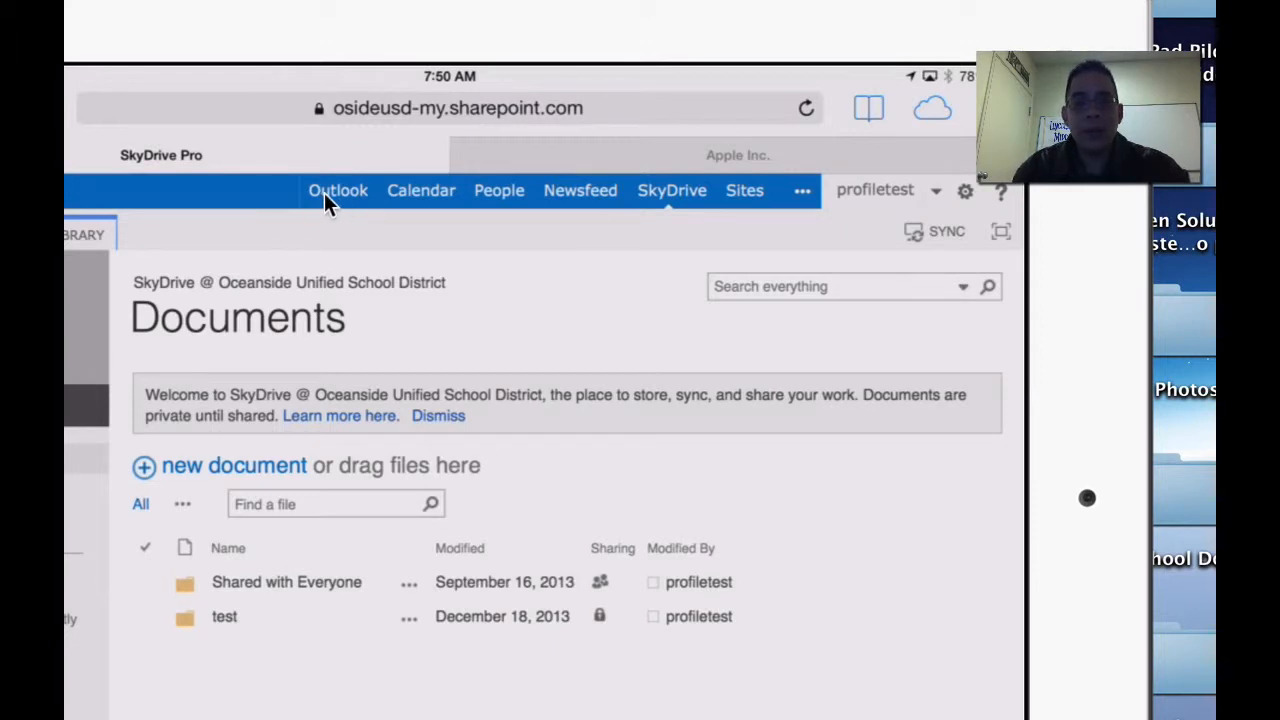
mouse_move(542, 200)
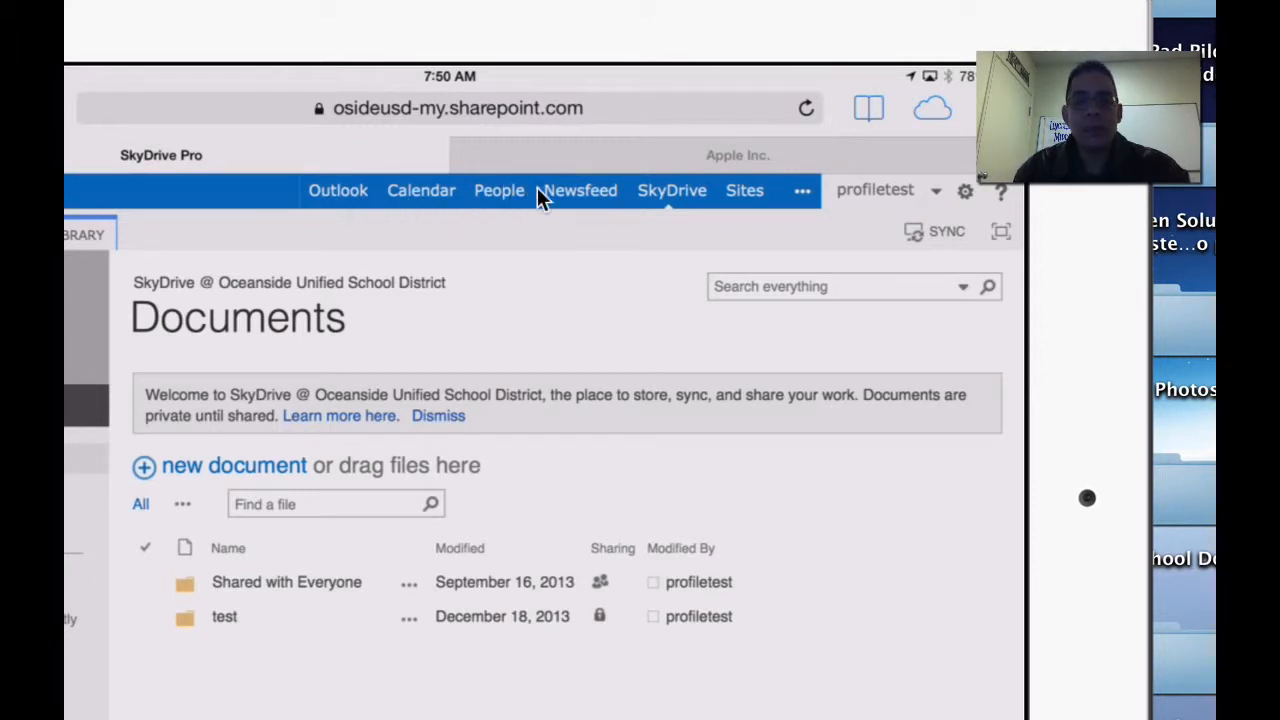
mouse_move(746, 200)
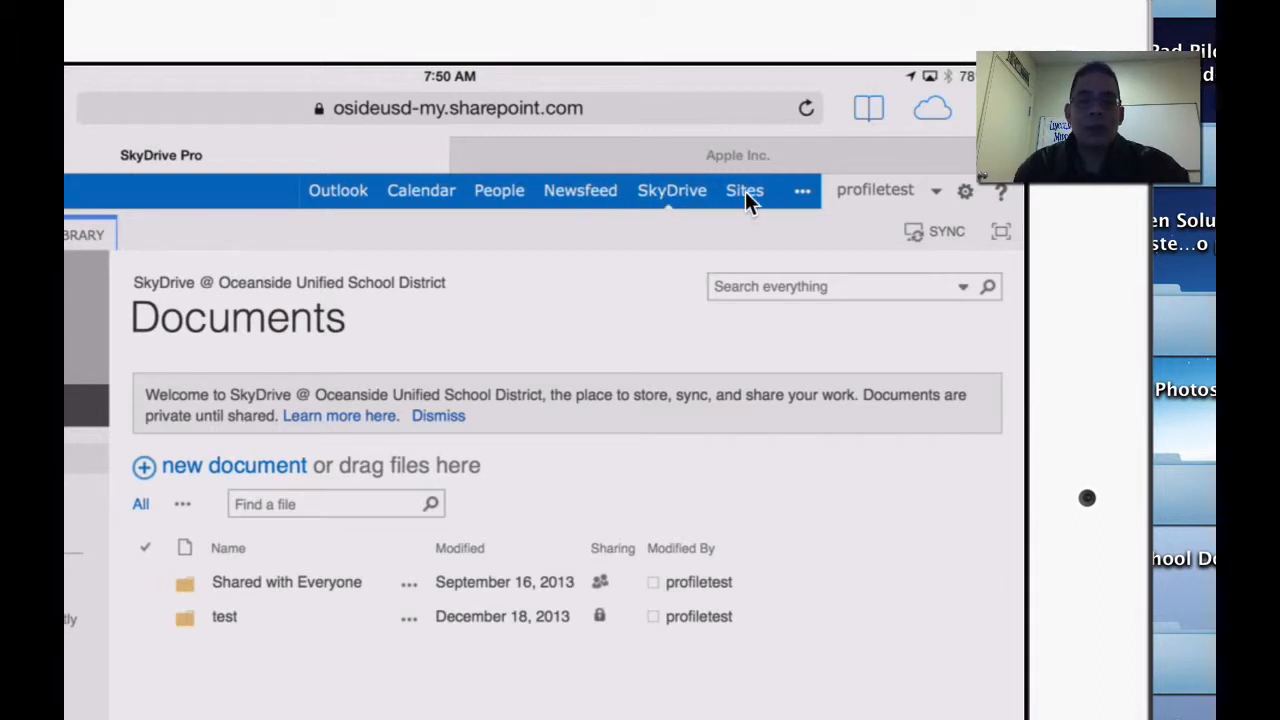
mouse_move(690, 204)
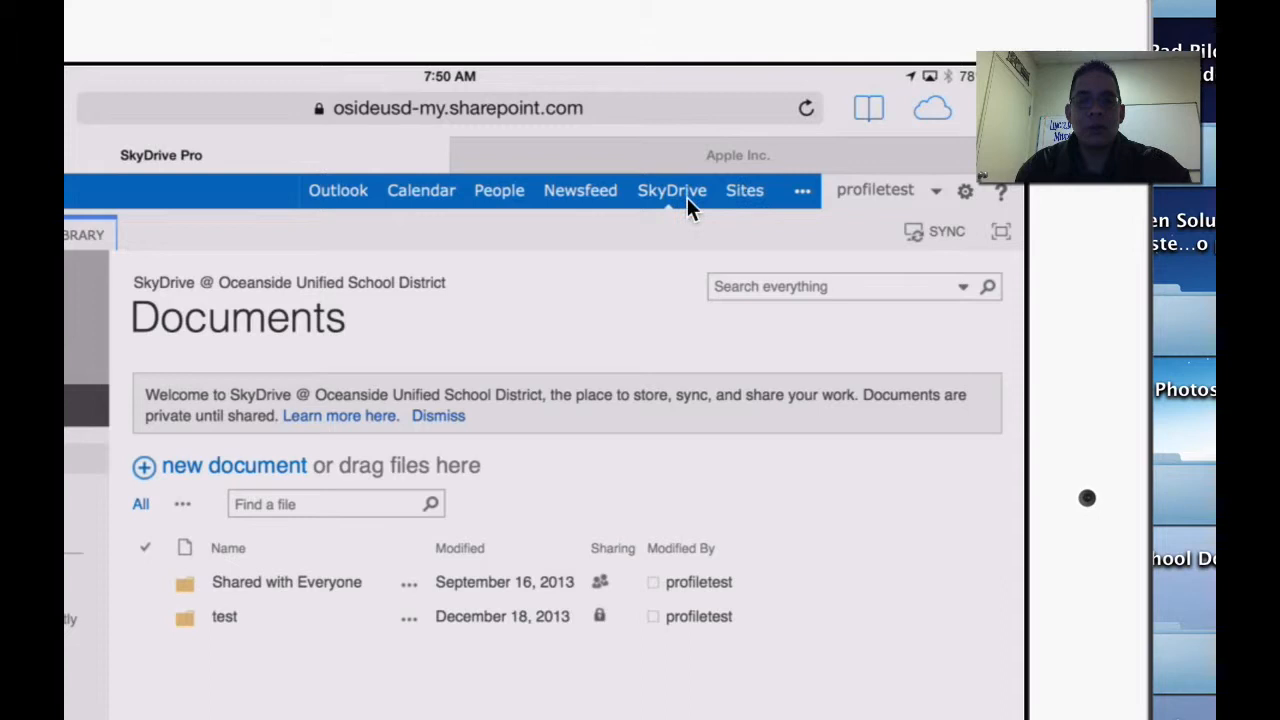
mouse_move(768, 202)
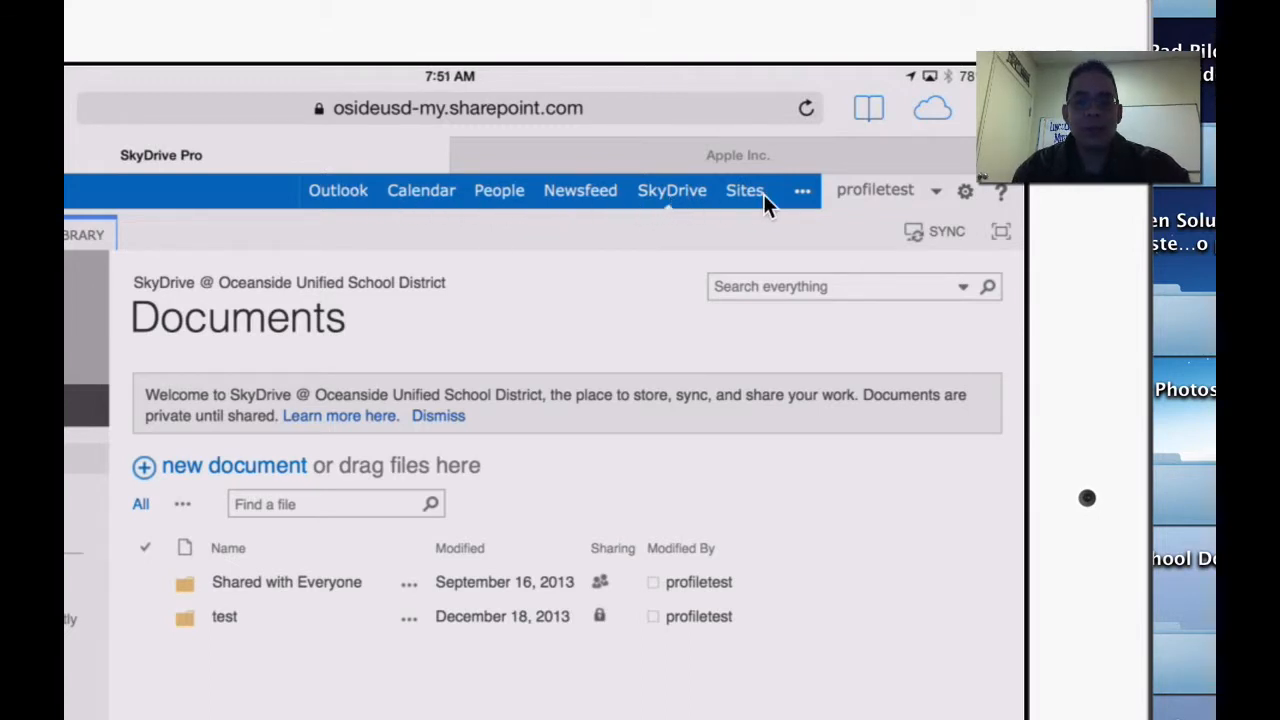
mouse_move(336, 202)
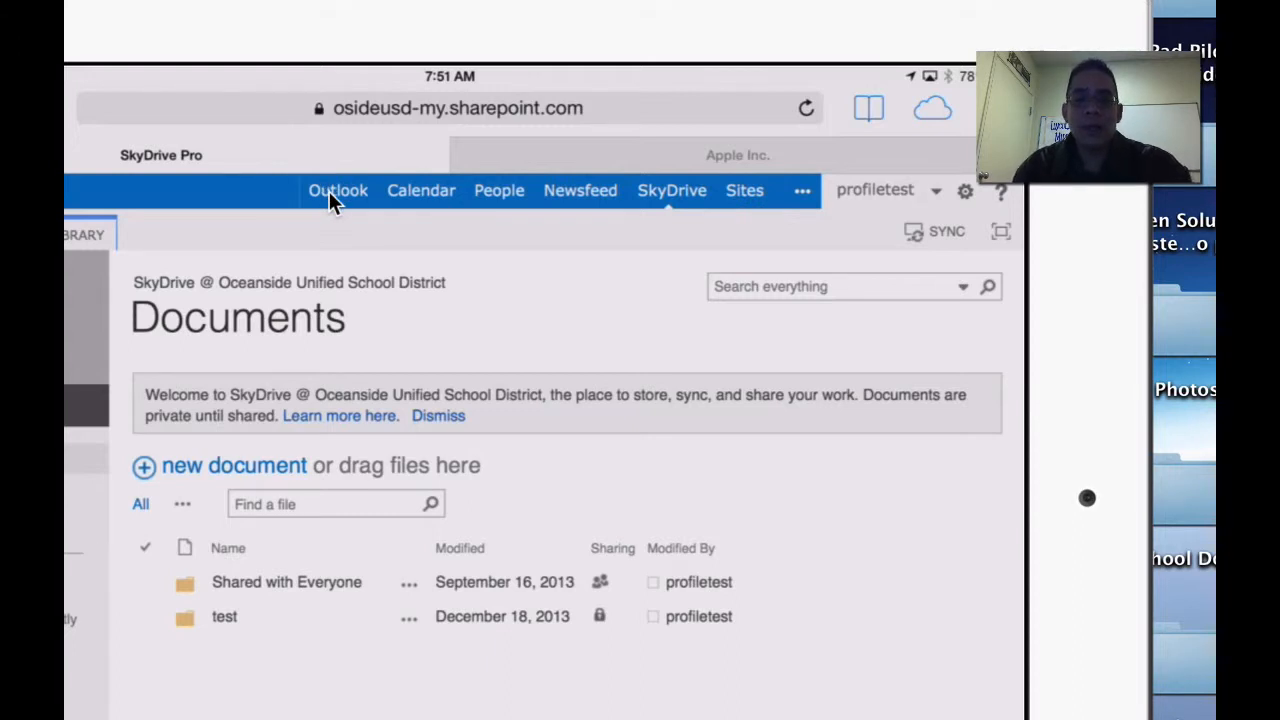
mouse_move(616, 228)
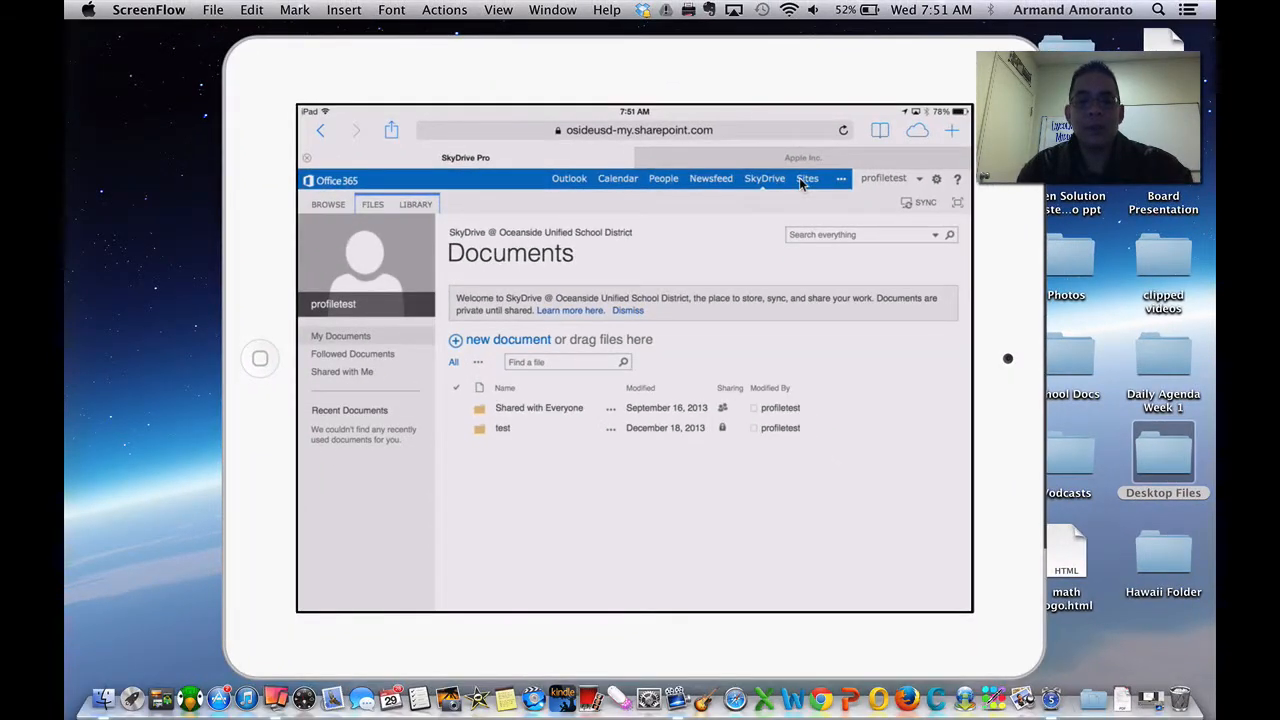
mouse_move(690, 248)
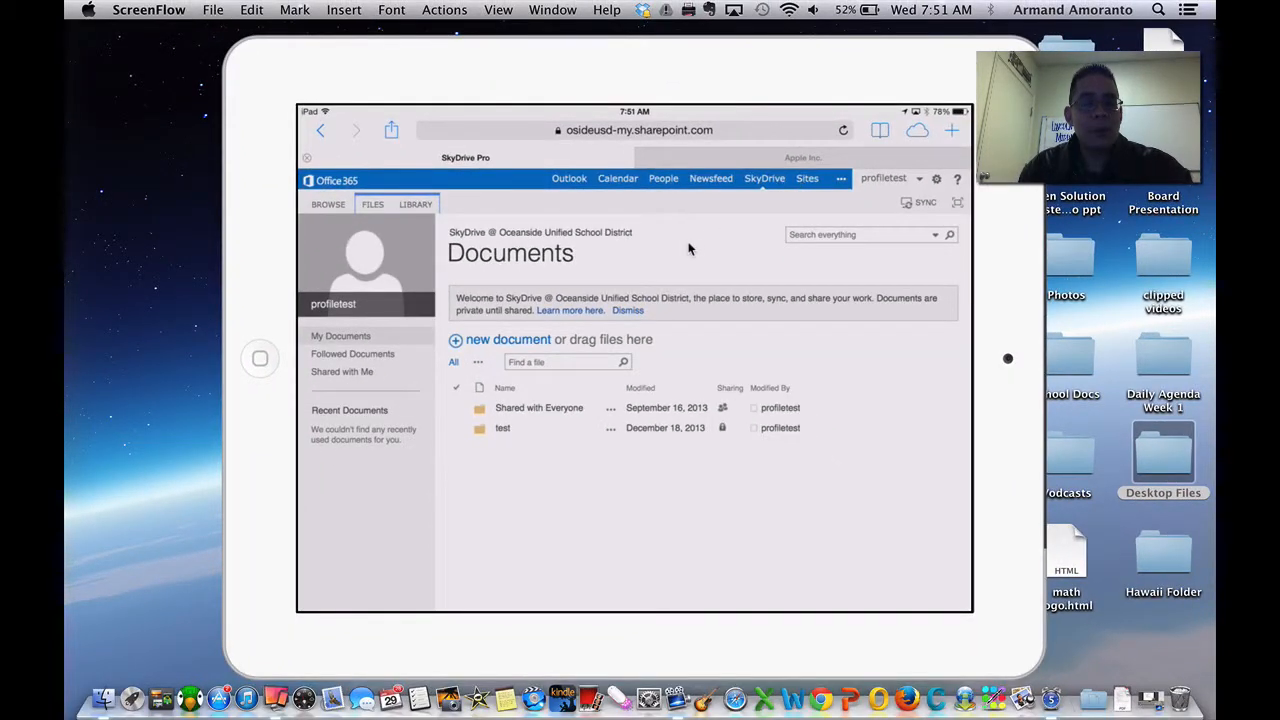